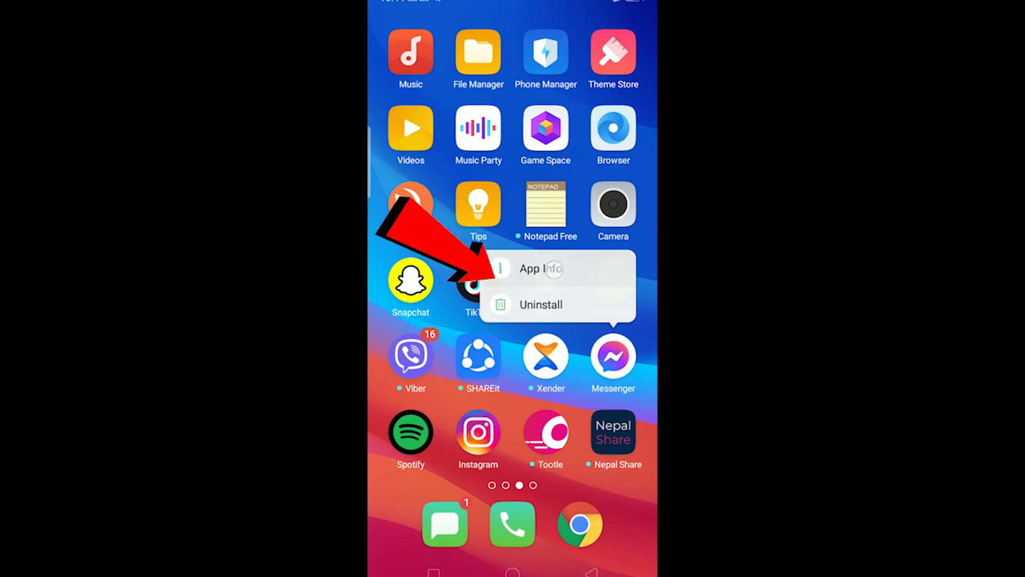
Step: Open Messenger's App Info page from its home-screen icon menu
{"action": "left_click", "coordinate": [539, 269]}
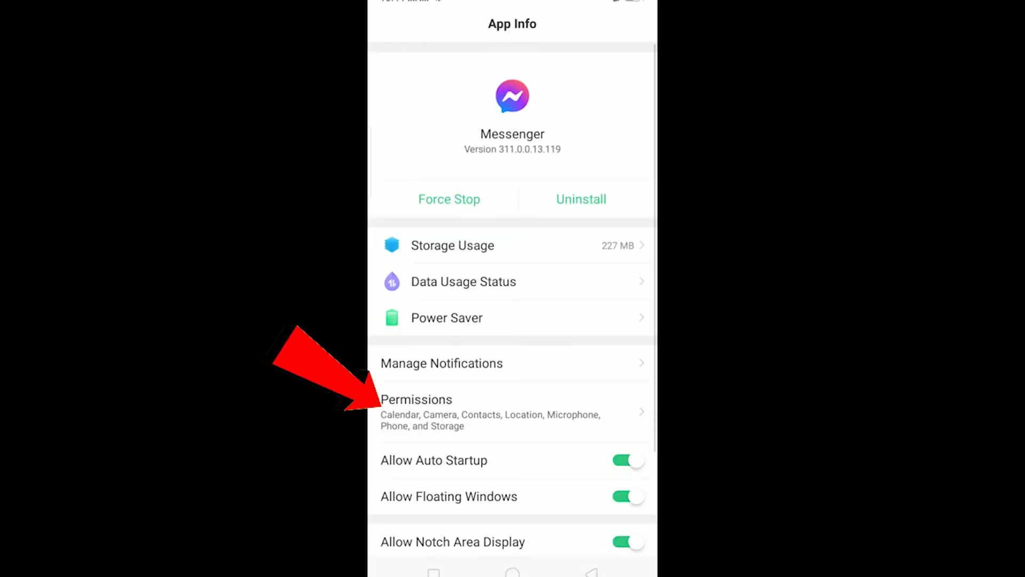
Step: Review Messenger's permissions and reach its Storage Usage page (227 MB total)
{"action": "left_click", "coordinate": [416, 409]}
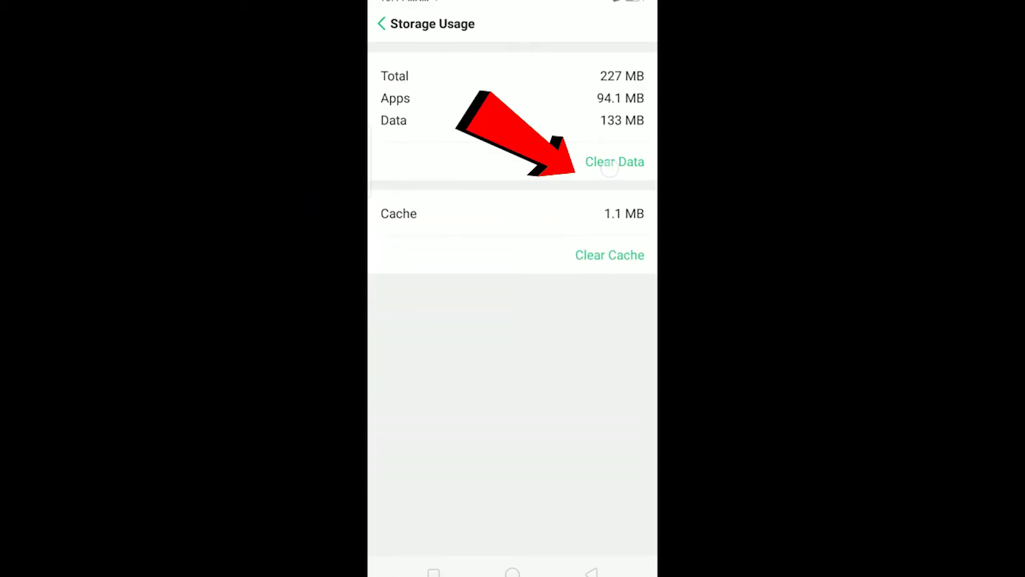
Step: Clear Messenger's data, confirm with Clear, go back to App Info, then go Home
{"action": "left_click", "coordinate": [614, 161]}
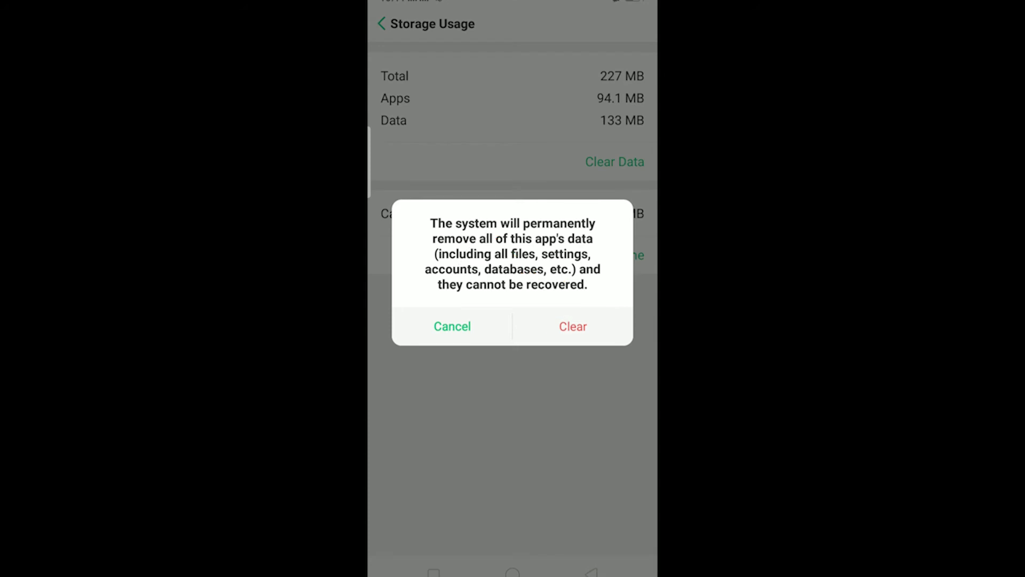
{"action": "left_click", "coordinate": [451, 326]}
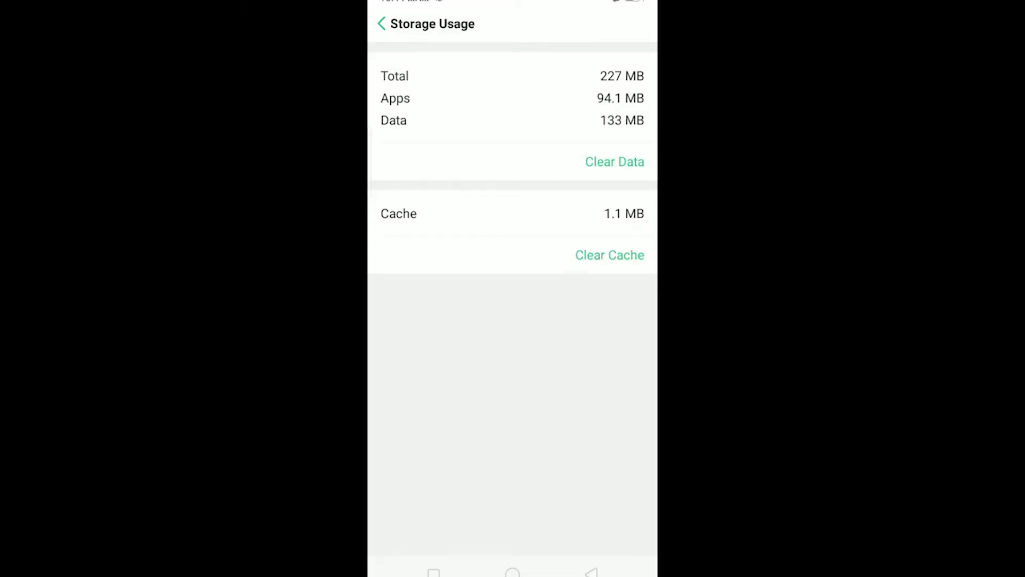
{"action": "left_click", "coordinate": [382, 23]}
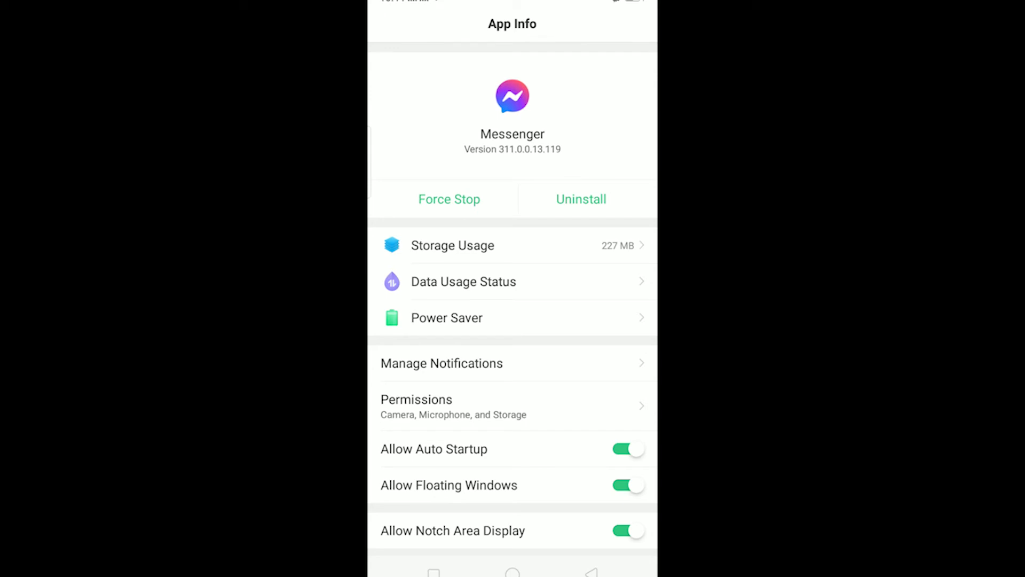
{"action": "left_click", "coordinate": [513, 570]}
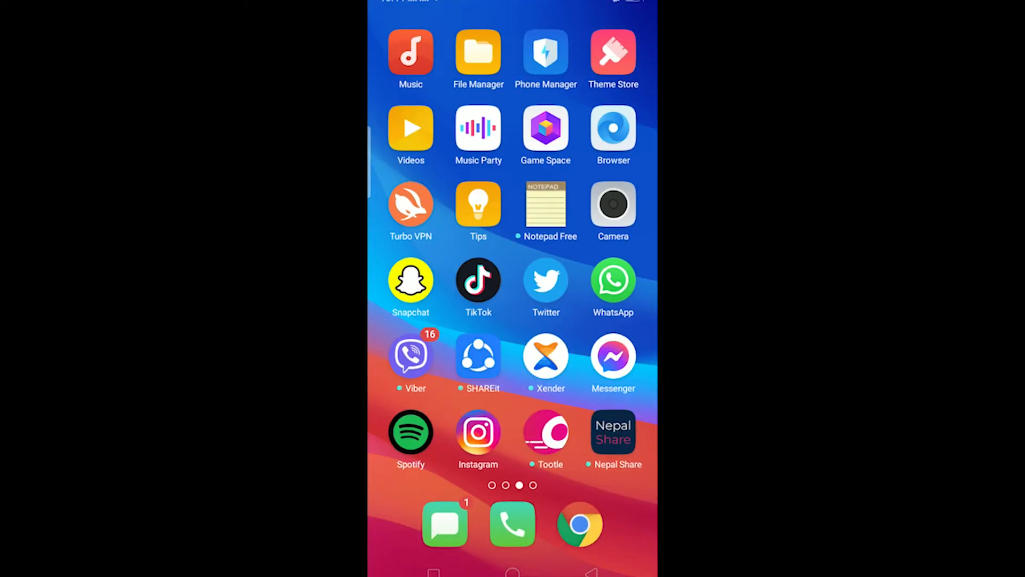